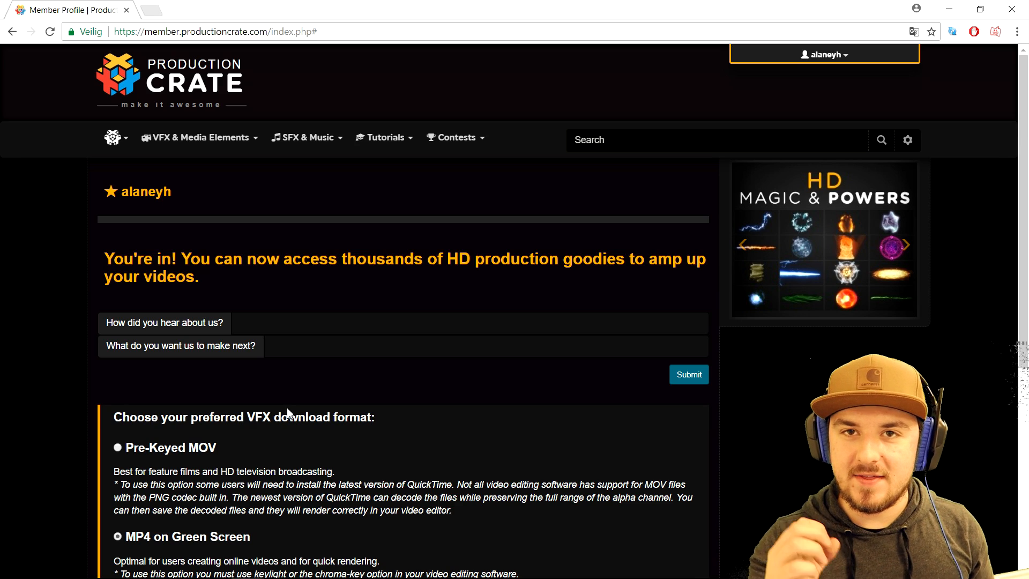
Bring up the VEGAS project and set the playhead at the cut near 00:00:07,41.
left_click(183, 10)
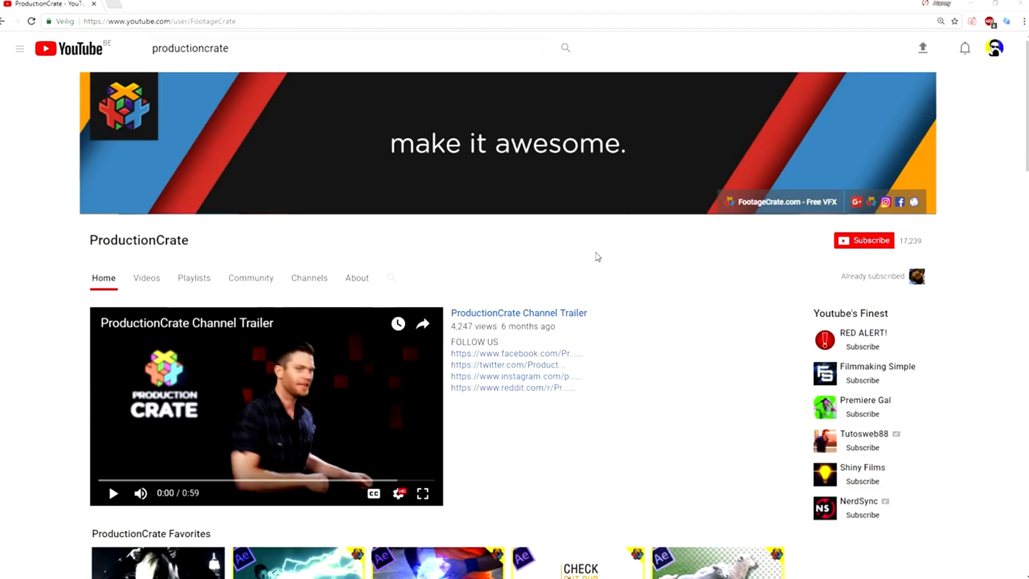
left_click(916, 276)
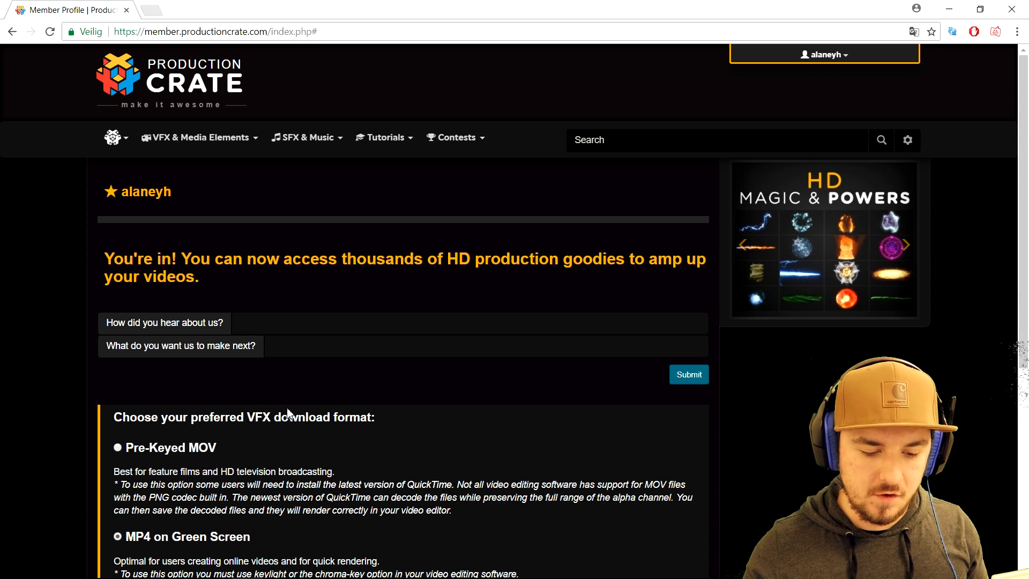
mouse_move(331, 122)
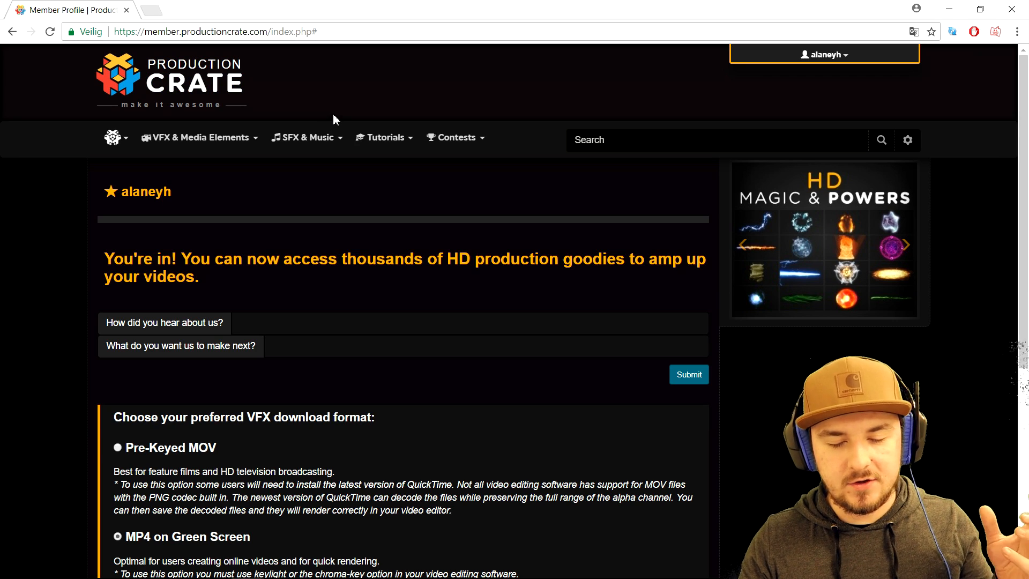
left_click(455, 137)
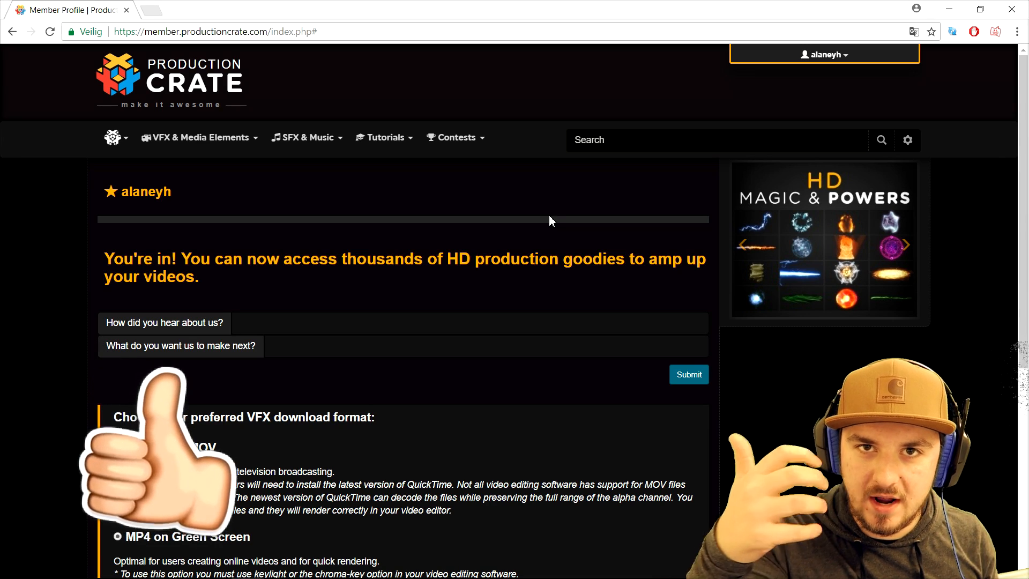
mouse_move(587, 209)
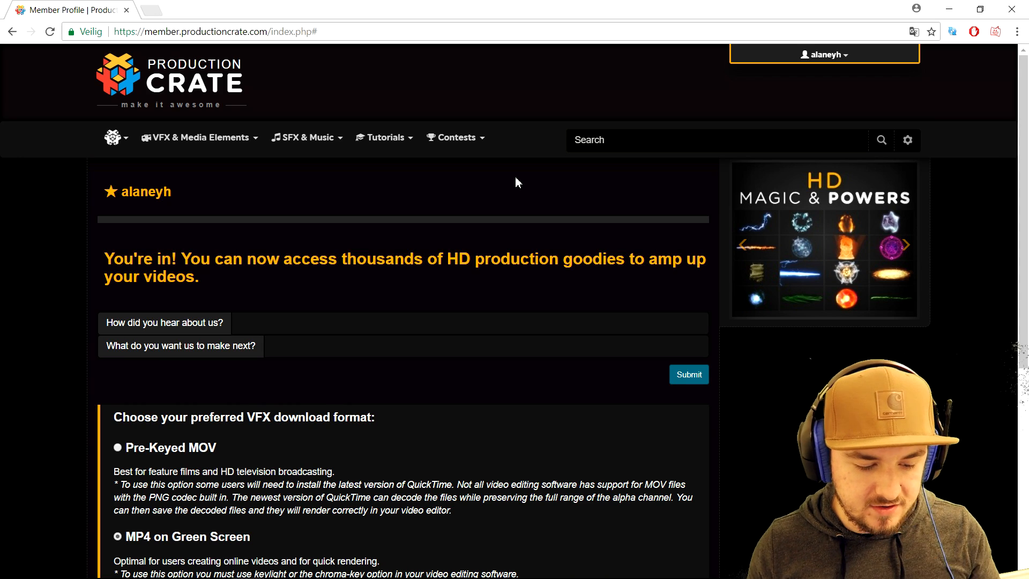
mouse_move(541, 171)
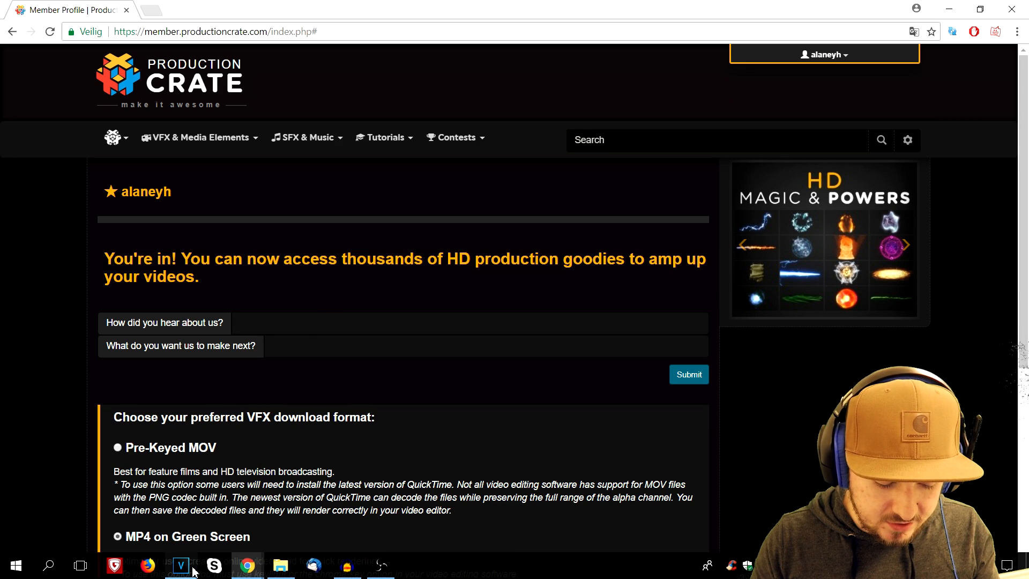
left_click(180, 565)
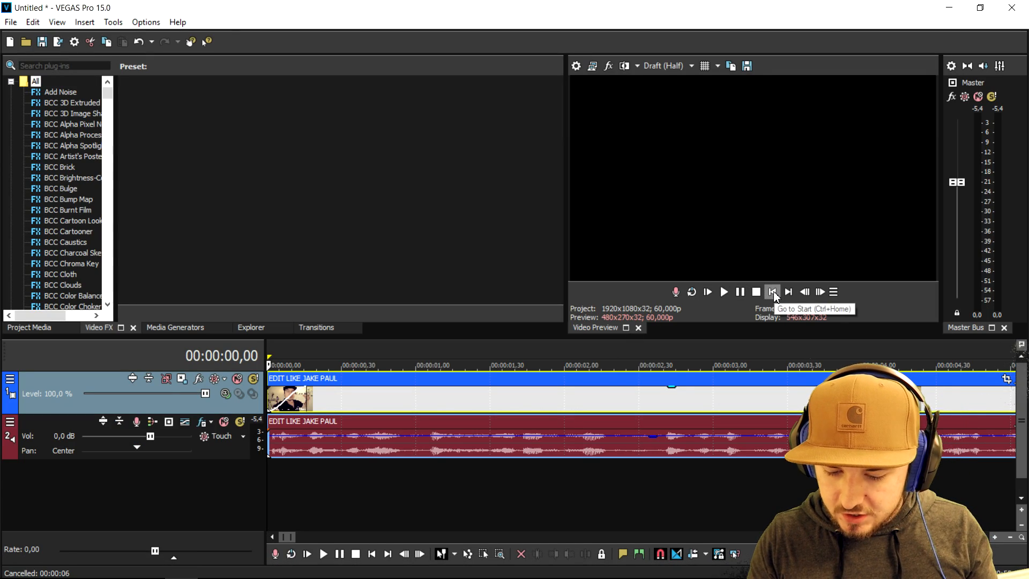
left_click(773, 292)
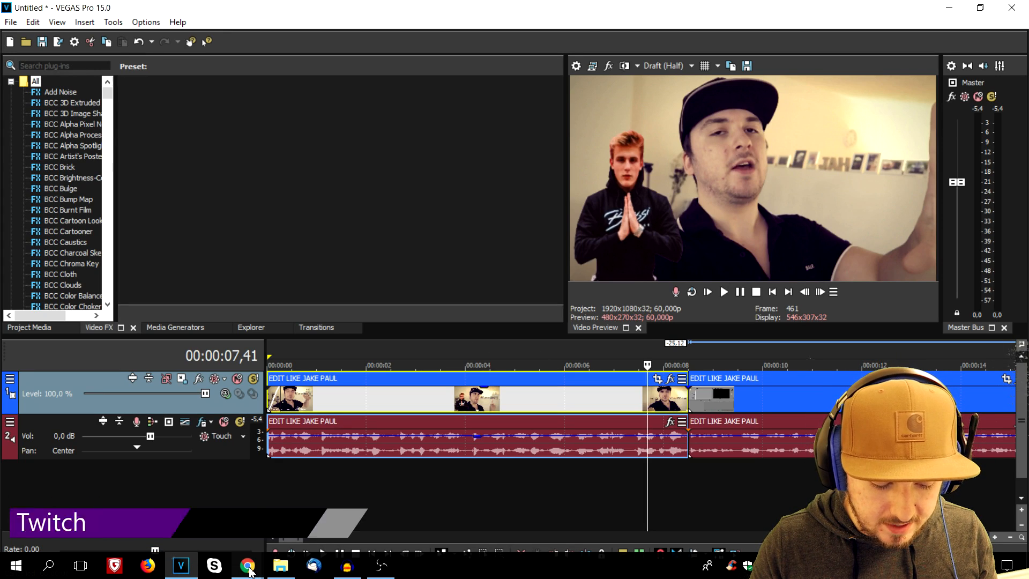
Search ProductionCrate for 'glitch' to list the FootageCrate results.
left_click(246, 565)
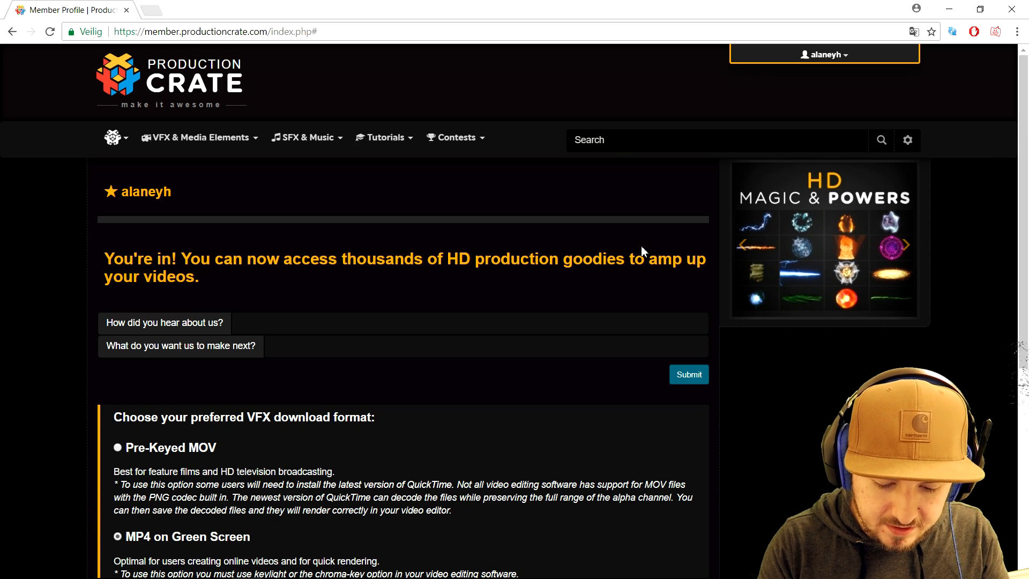
type("glitch")
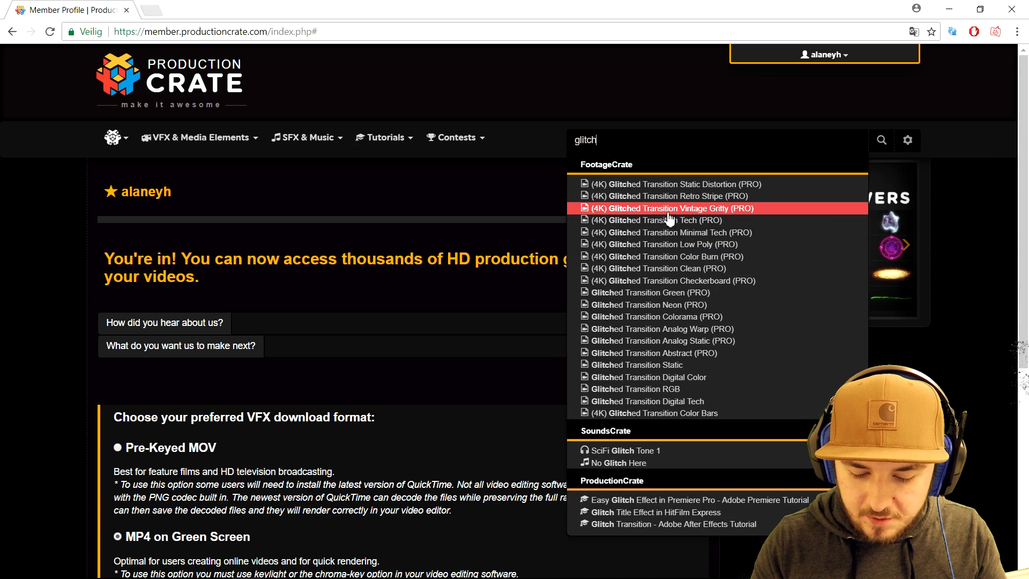
mouse_move(695, 183)
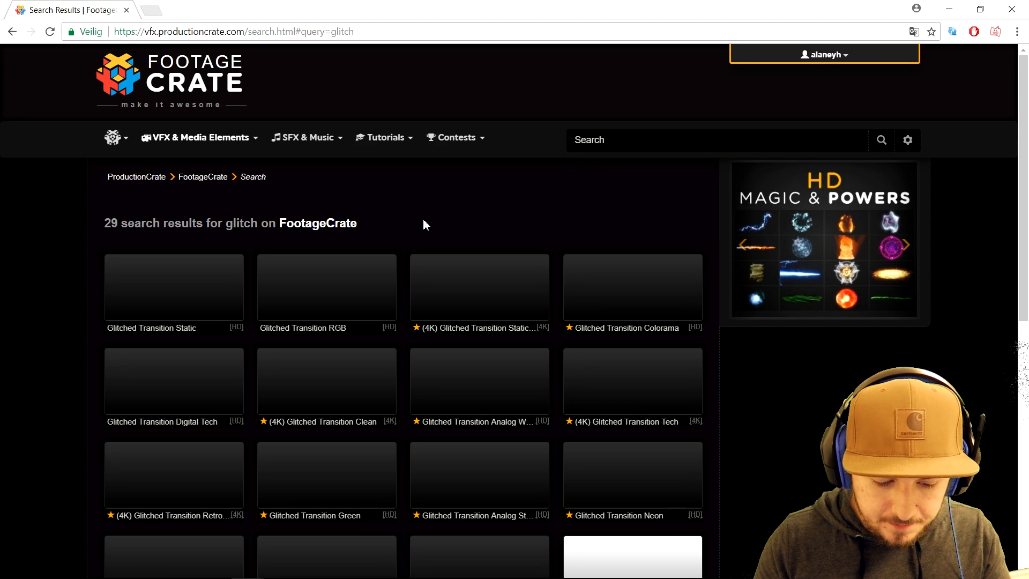
scroll("down", 3)
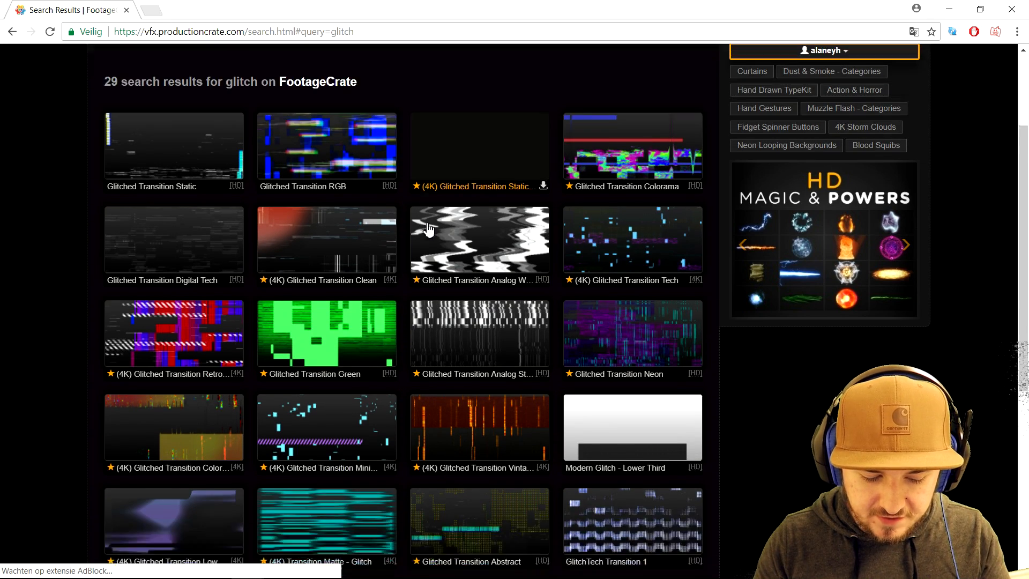
scroll("up", 3)
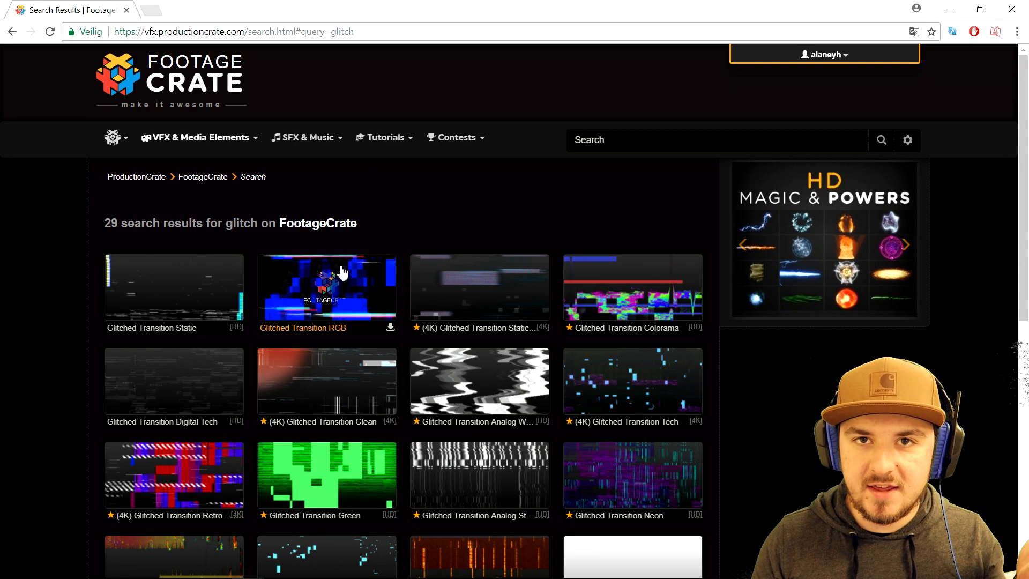
mouse_move(432, 238)
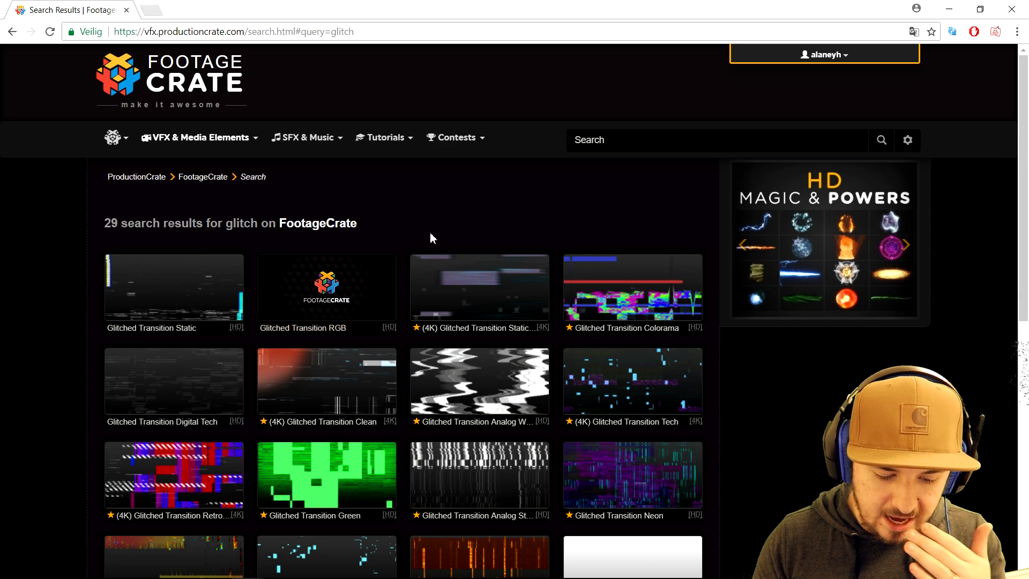
scroll("down", 3)
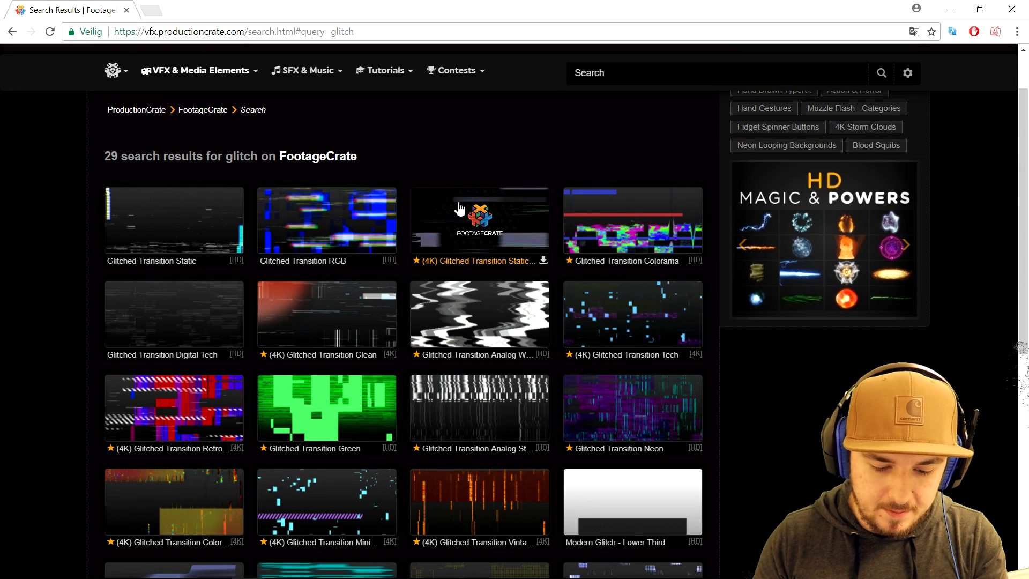
mouse_move(372, 294)
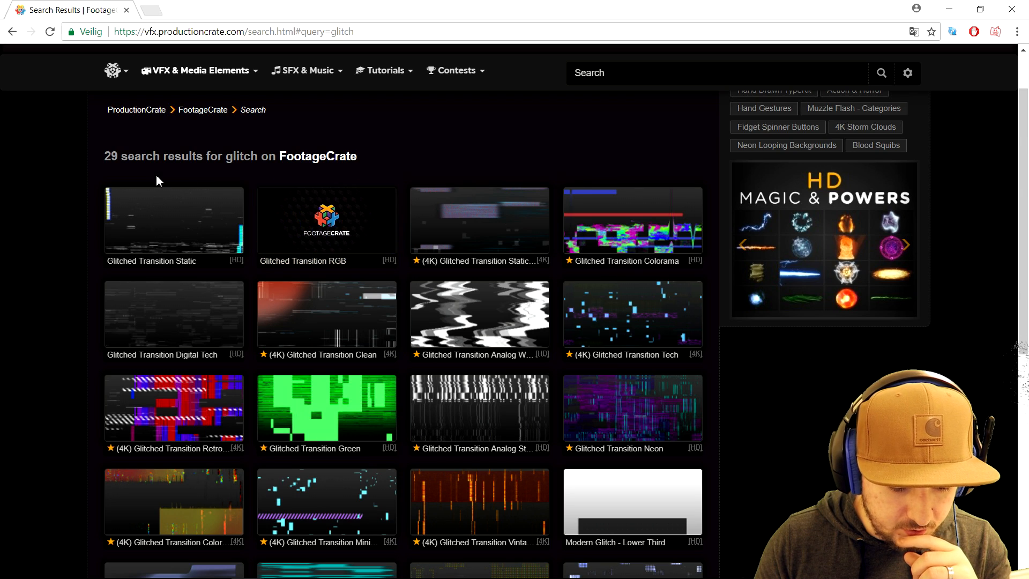
mouse_move(299, 182)
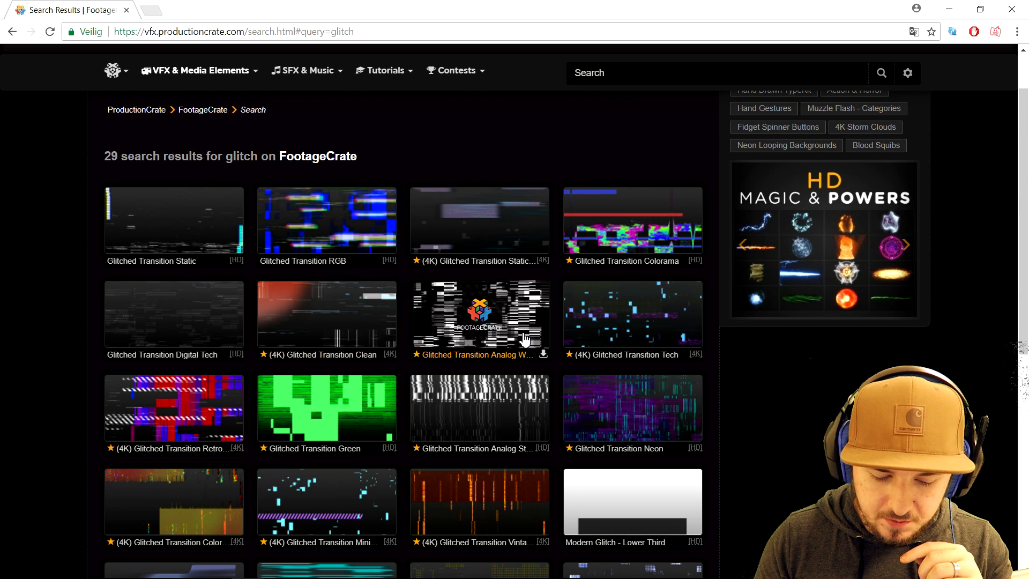
scroll("down", 3)
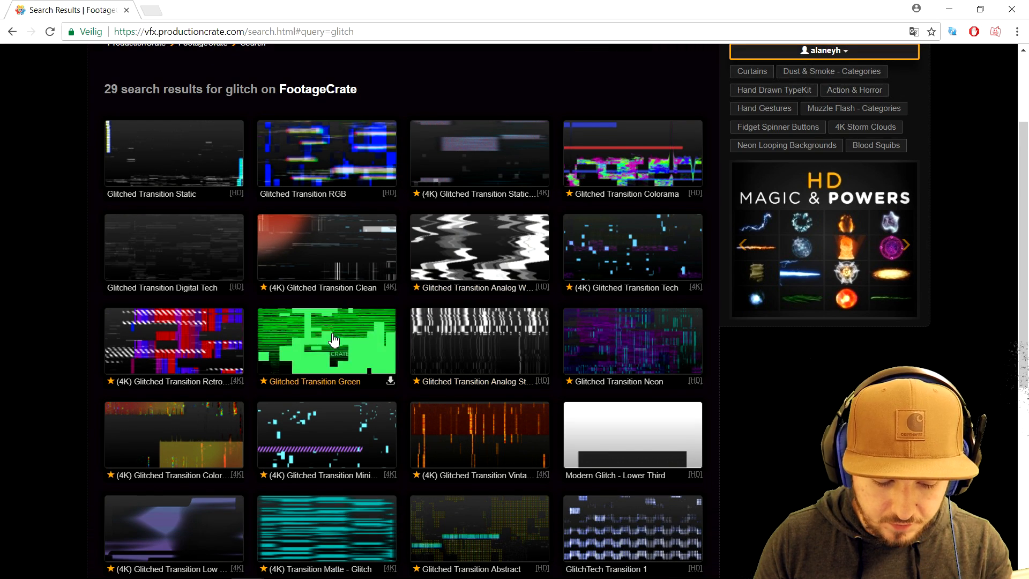
scroll("down", 3)
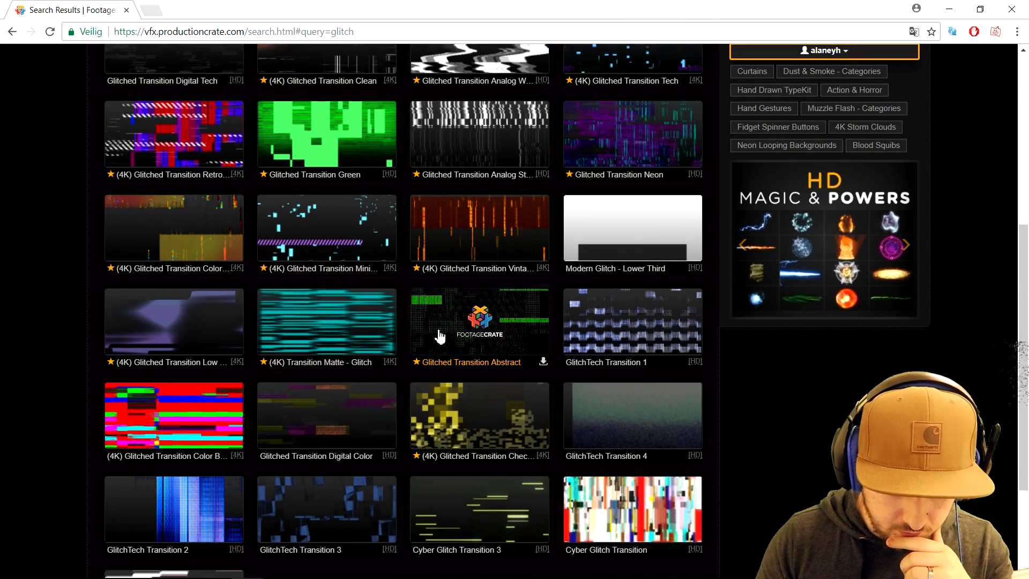
scroll("down", 3)
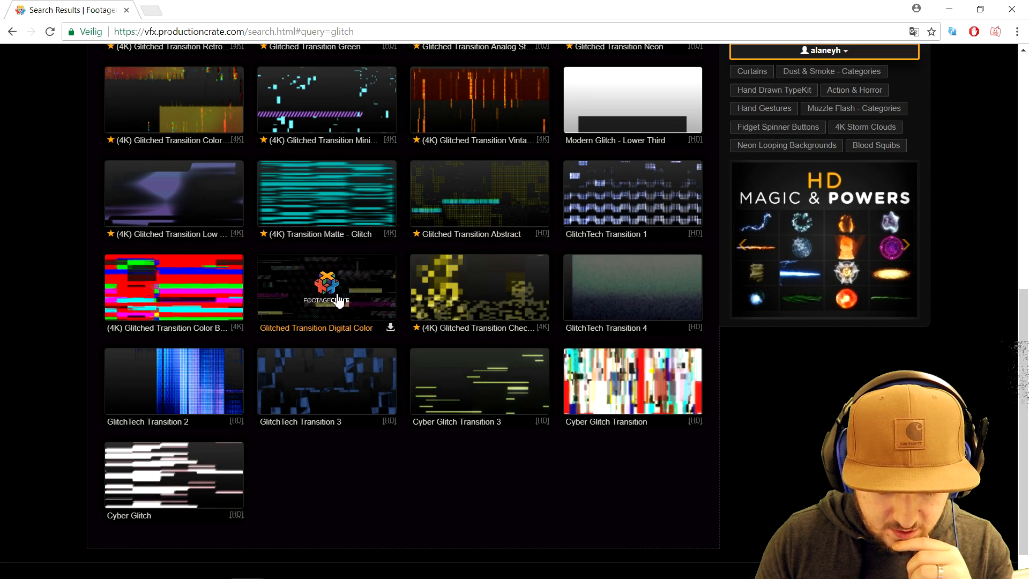
scroll("up", 3)
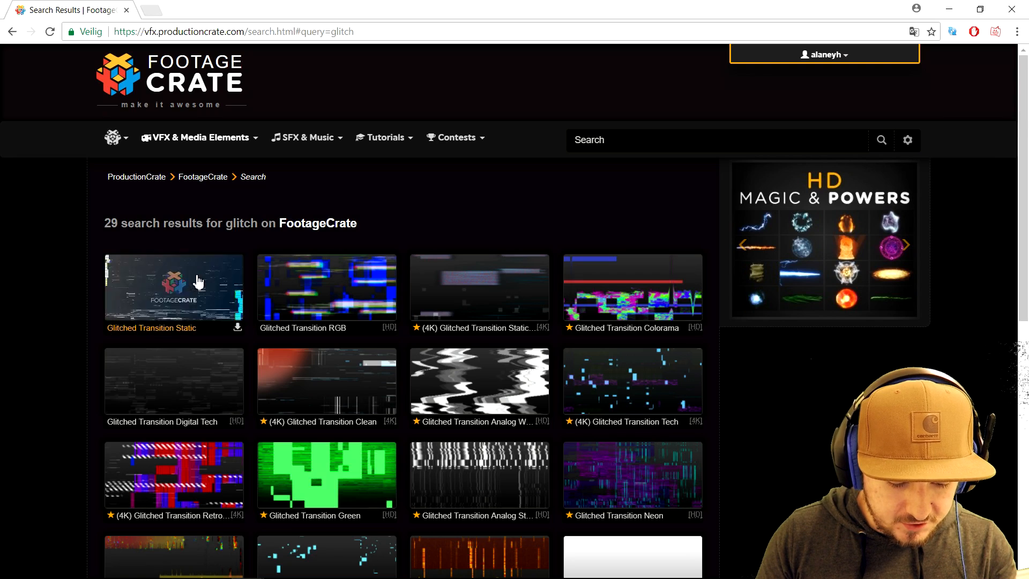
mouse_move(203, 291)
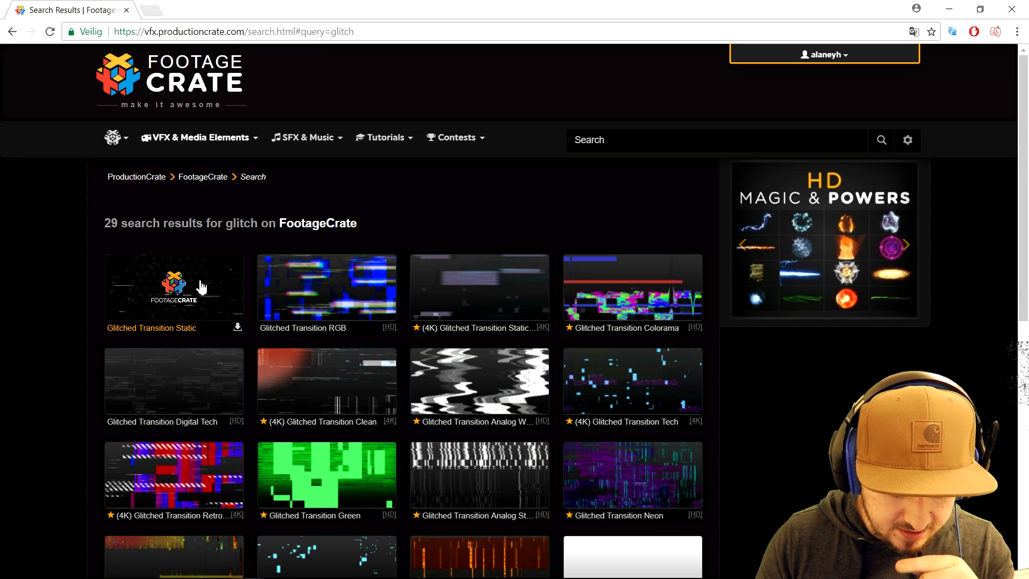
Download the Glitched Transition Static clip as an HD MOV file.
left_click(173, 287)
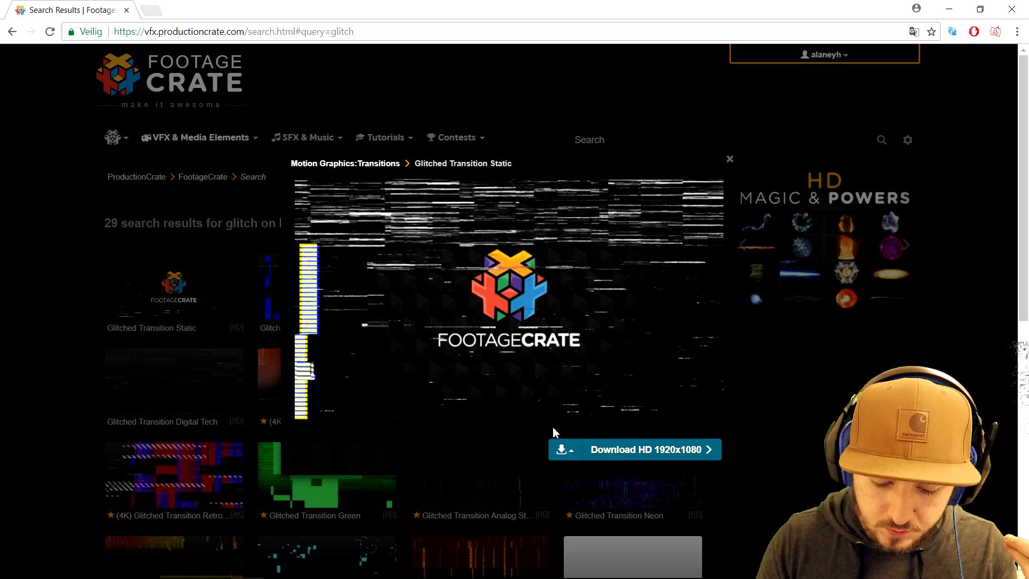
left_click(565, 449)
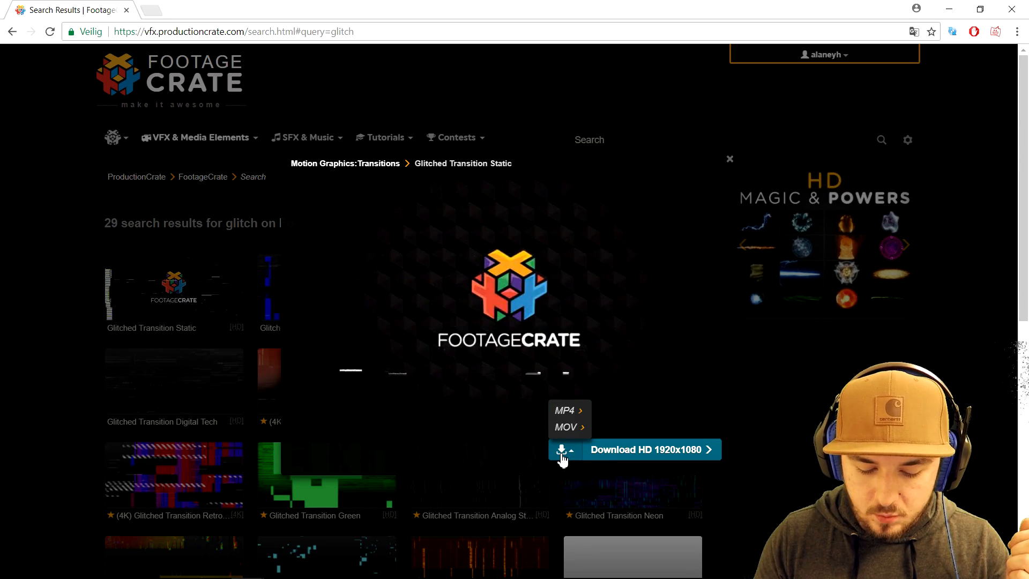
mouse_move(565, 427)
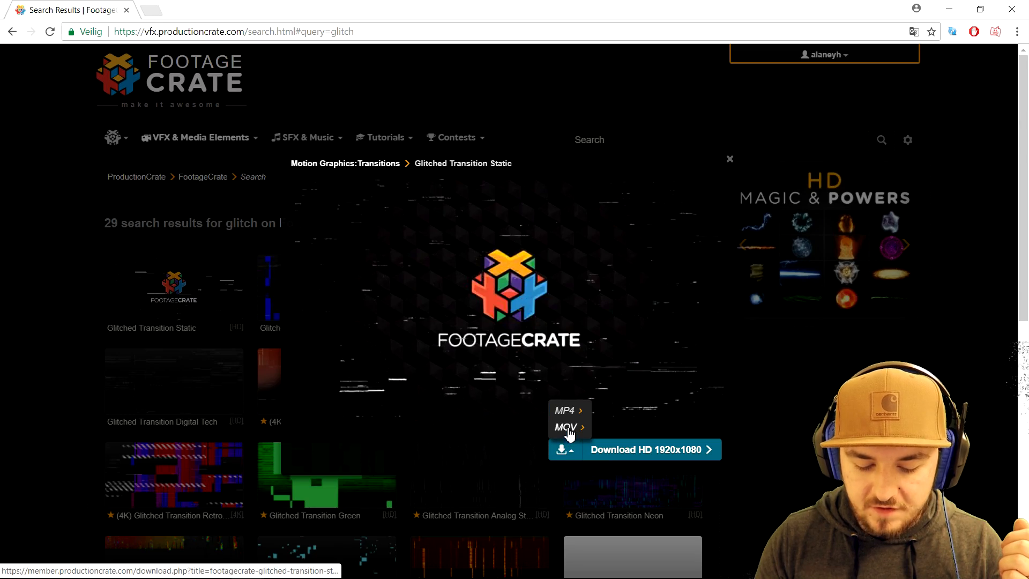
mouse_move(565, 427)
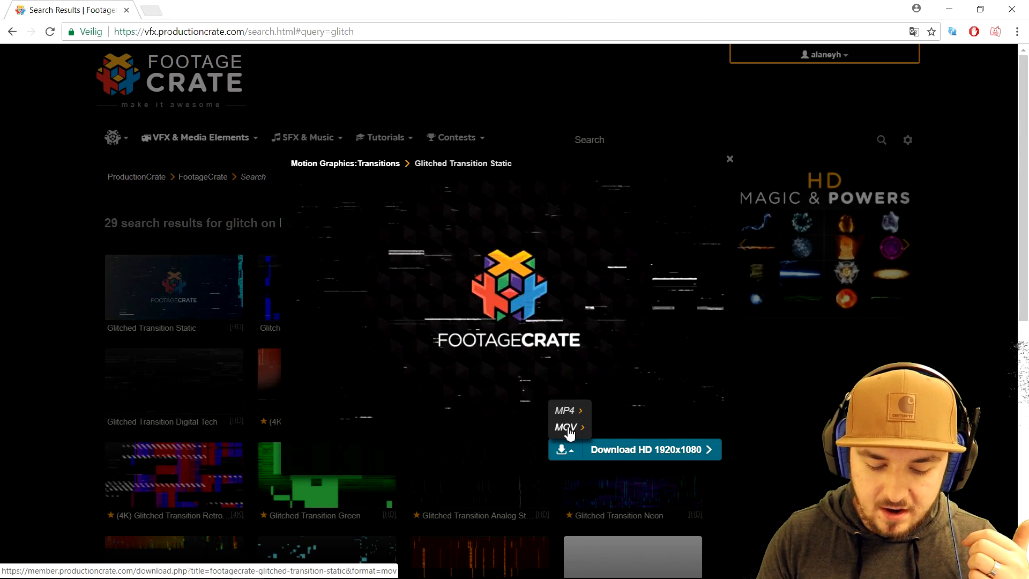
left_click(565, 428)
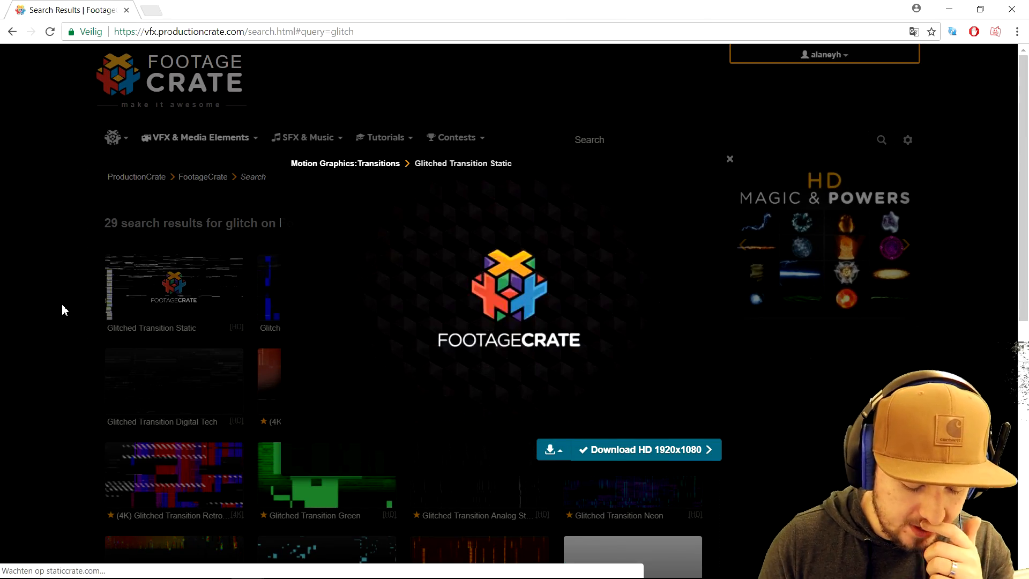
left_click(627, 449)
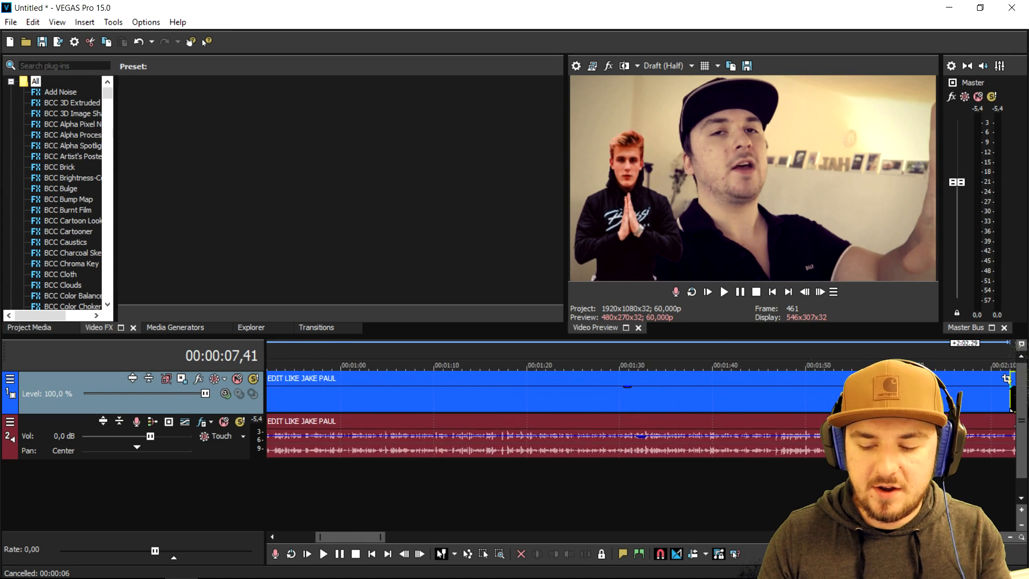
Drag the downloaded glitched-transition-static MOV onto the VEGAS timeline.
scroll("right", 3)
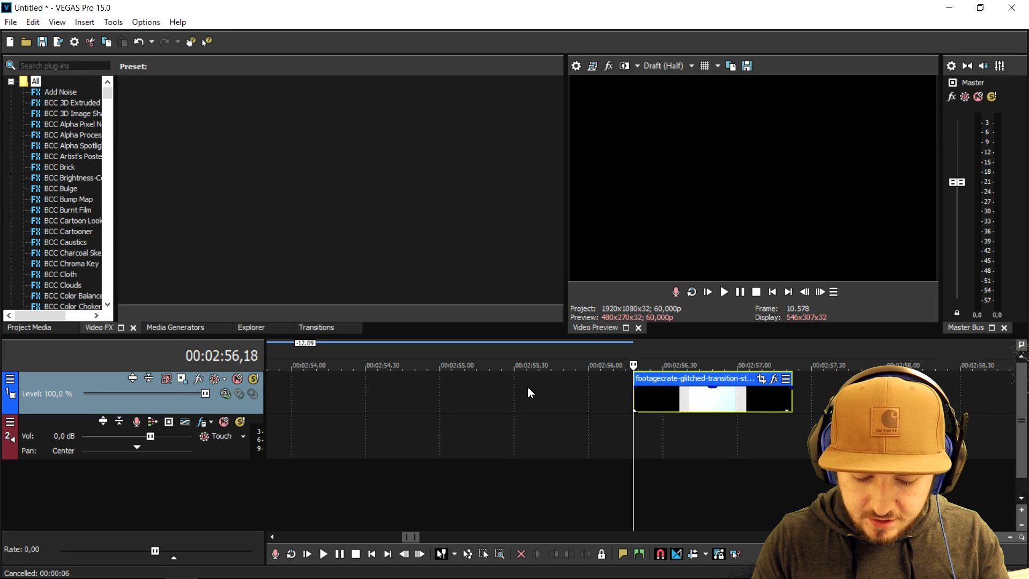
Insert a new video track and place the glitch clip on it over the cut near eight seconds.
right_click(530, 392)
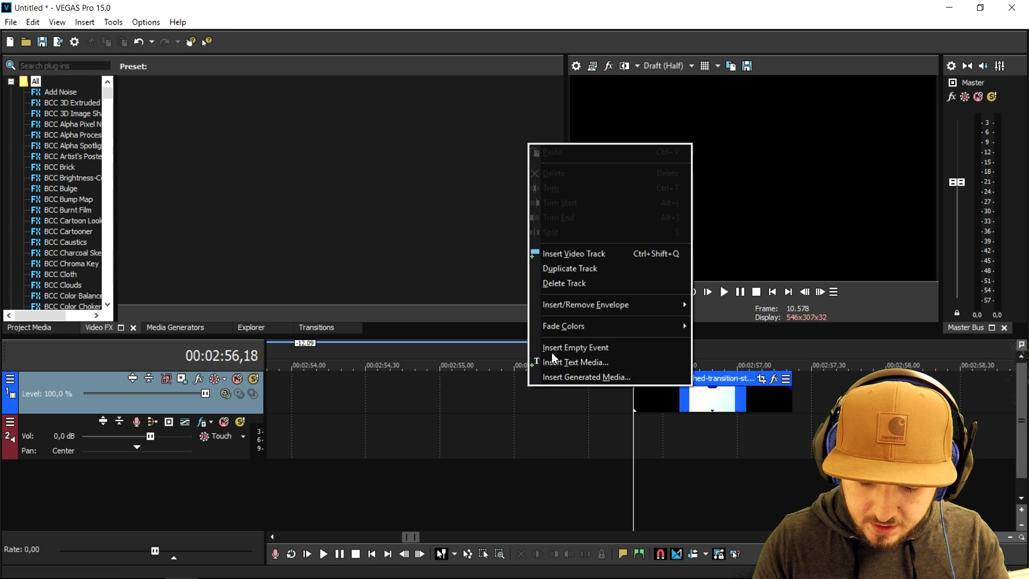
left_click(576, 347)
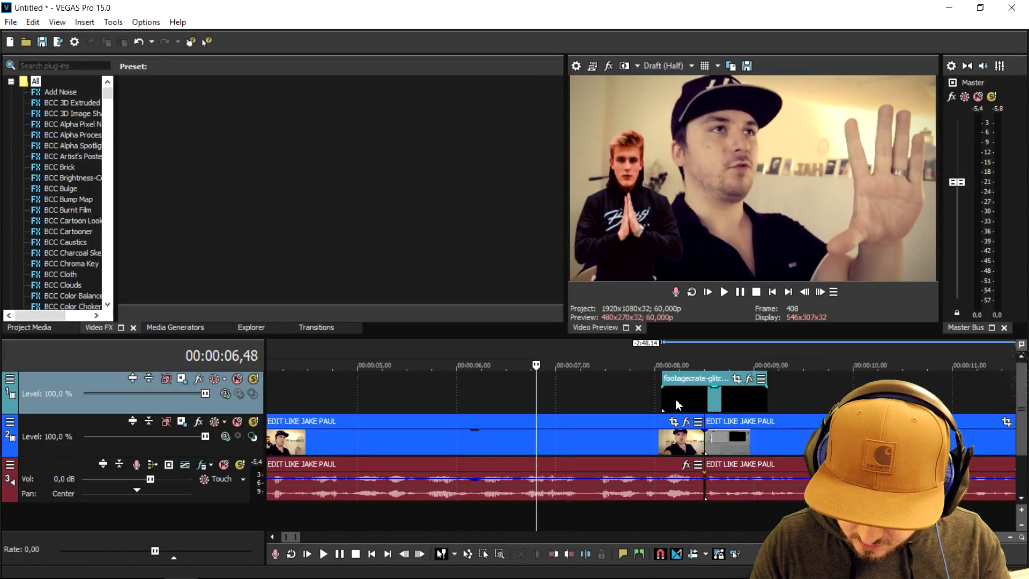
left_click(711, 393)
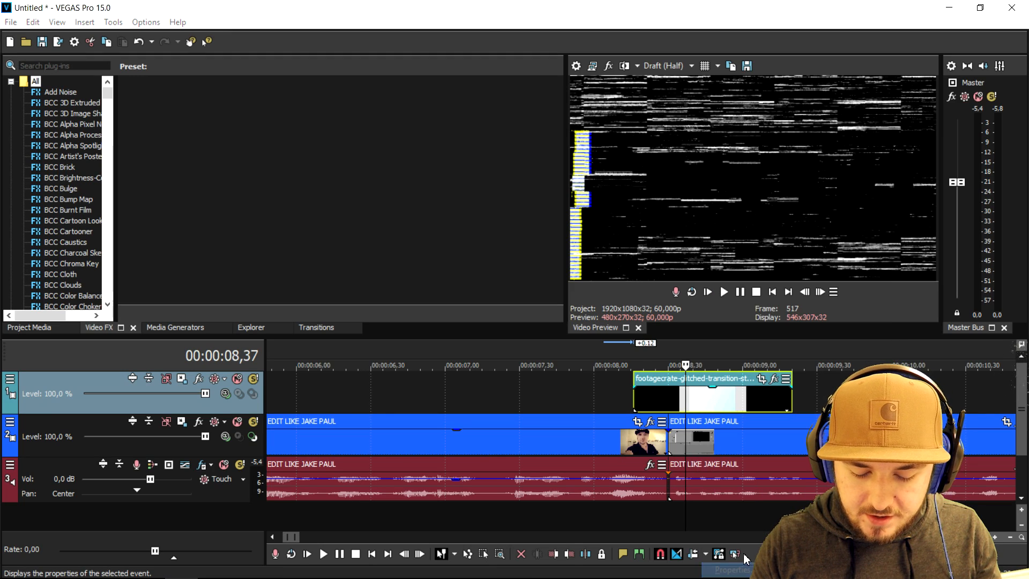
Set the glitch clip's alpha channel to Straight (unmatted) in its Media properties.
left_click(734, 554)
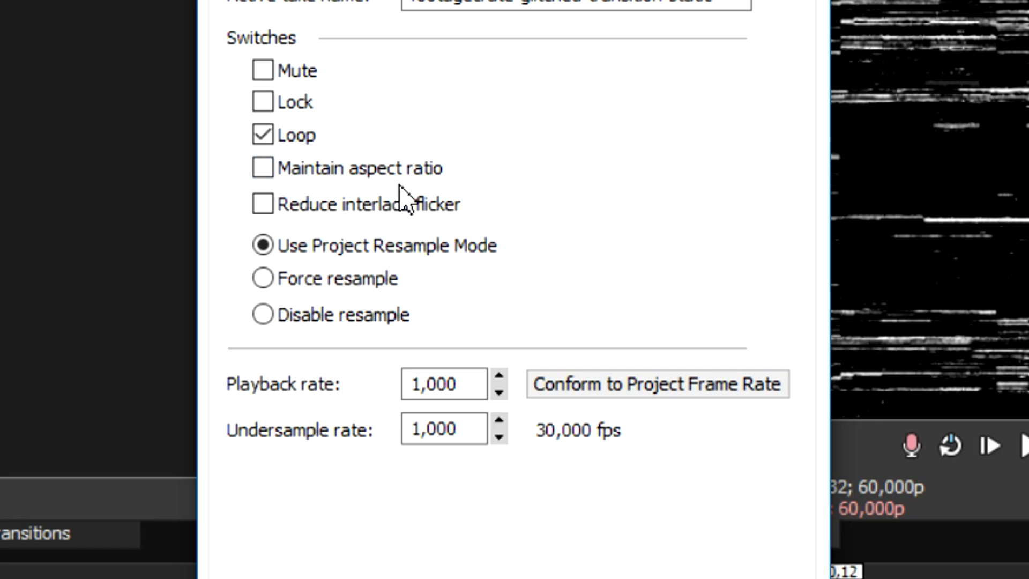
left_click(261, 314)
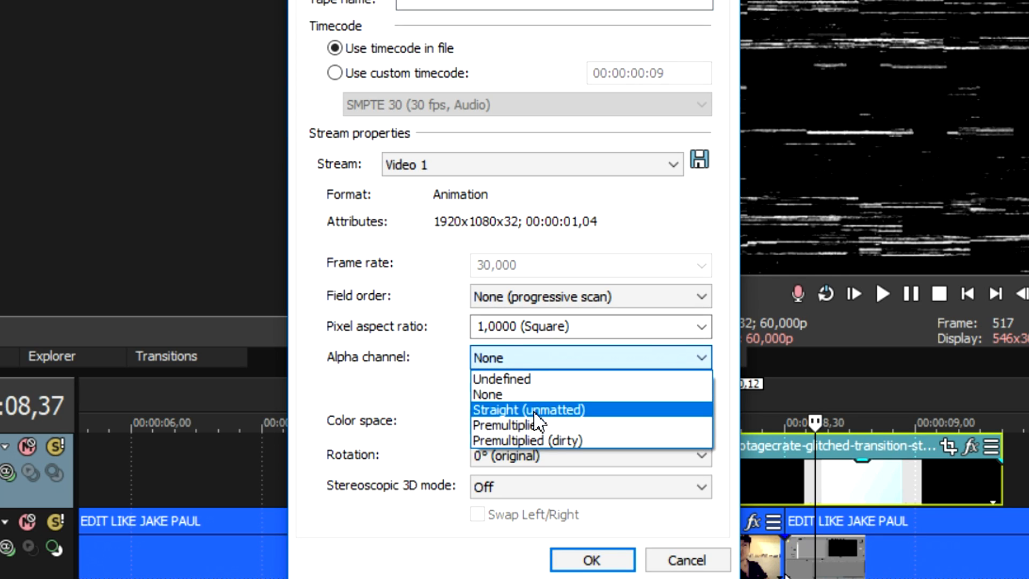
left_click(527, 410)
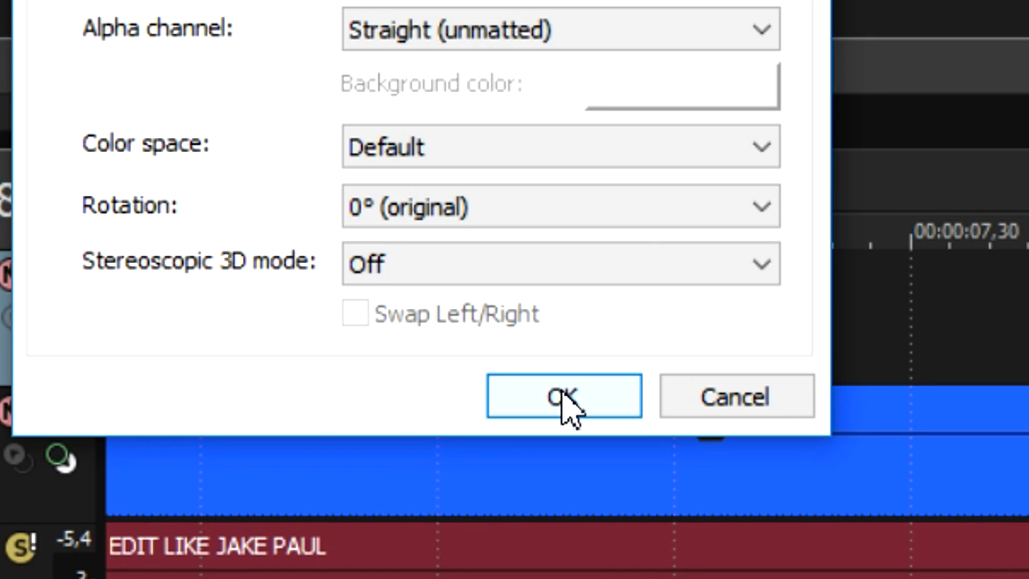
left_click(564, 396)
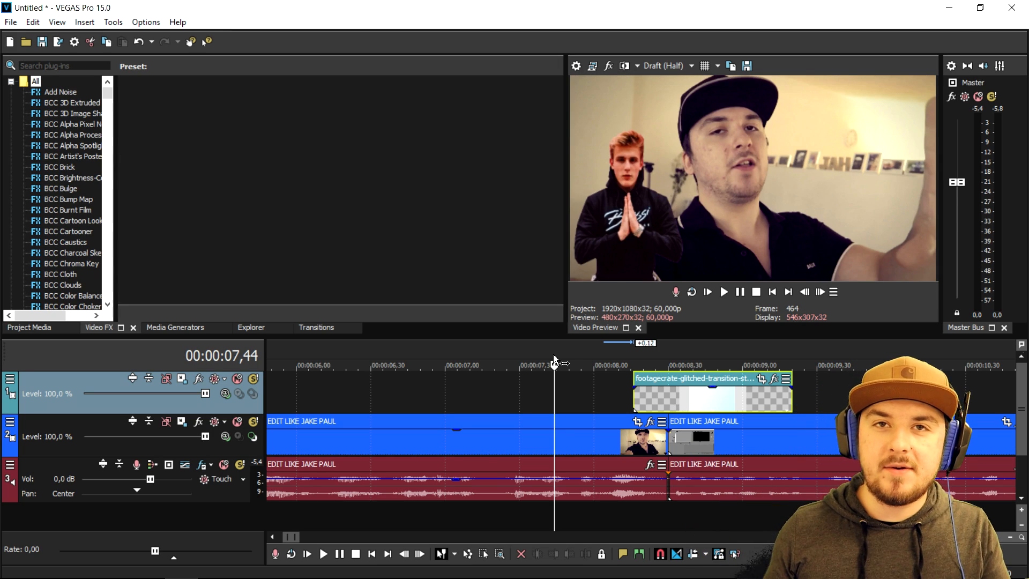
mouse_move(417, 358)
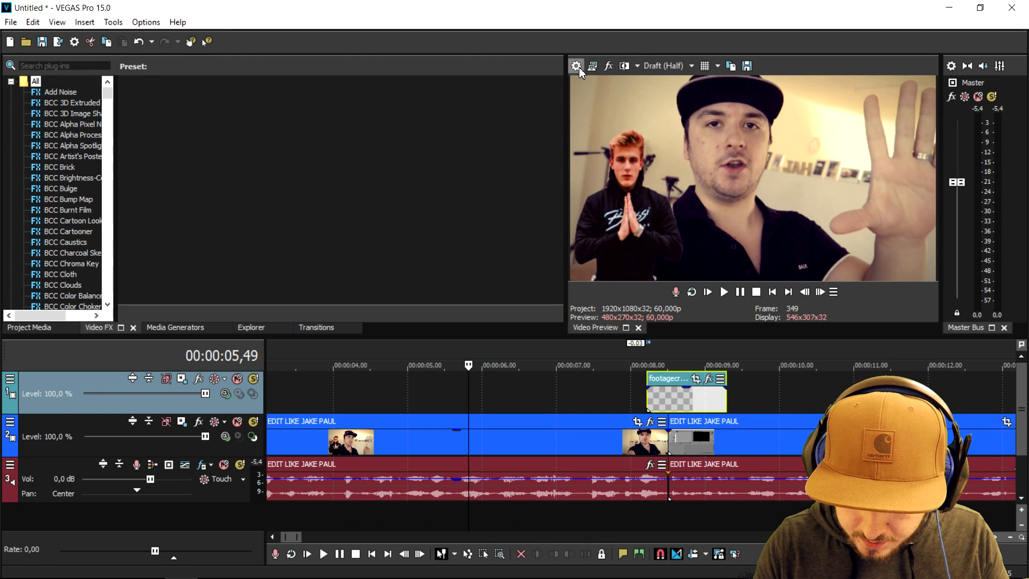
Apply the HDV 720-30p (1280x720, 29.970 fps) template in Project Video Properties.
left_click(576, 66)
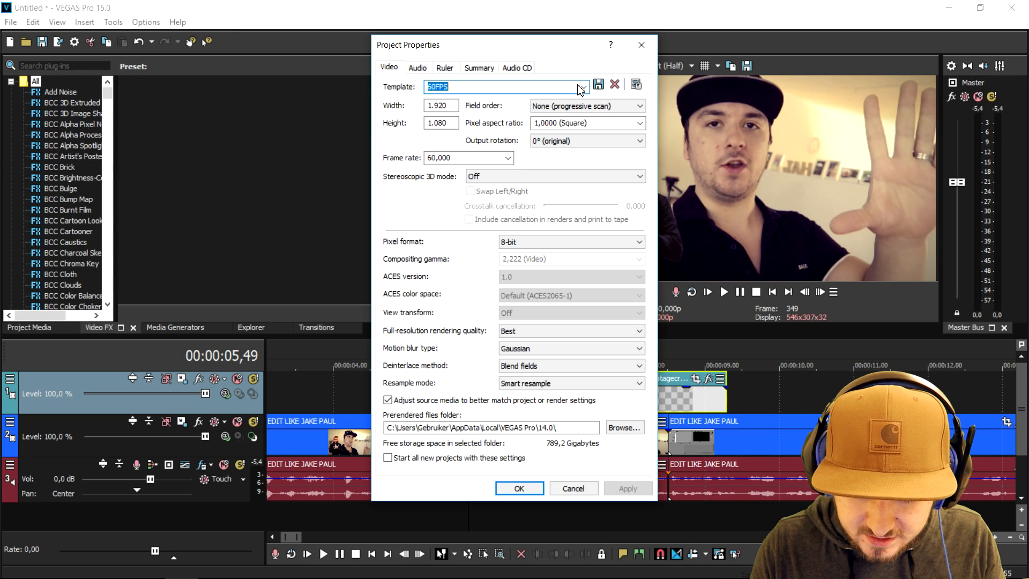
left_click(580, 87)
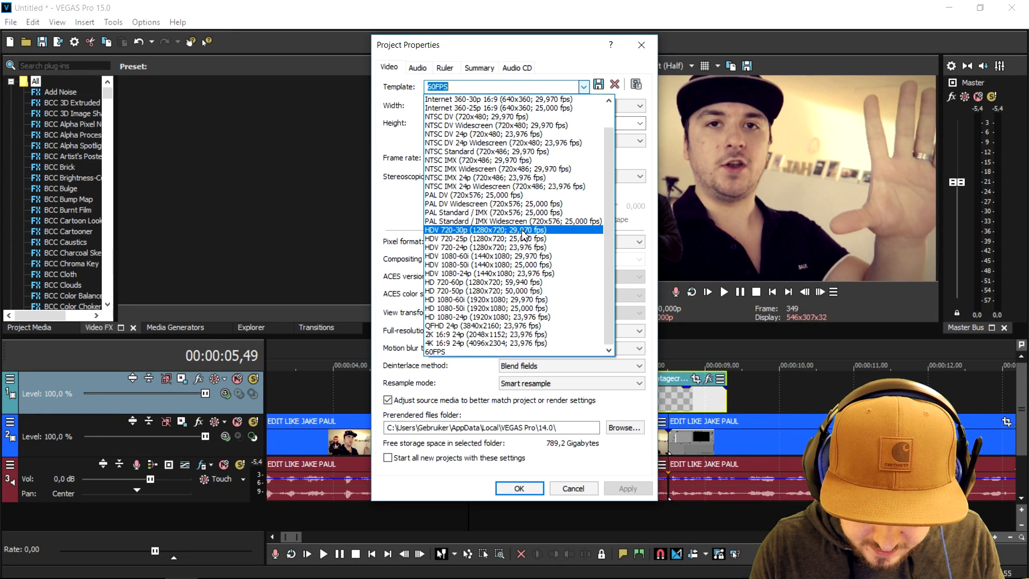
left_click(512, 230)
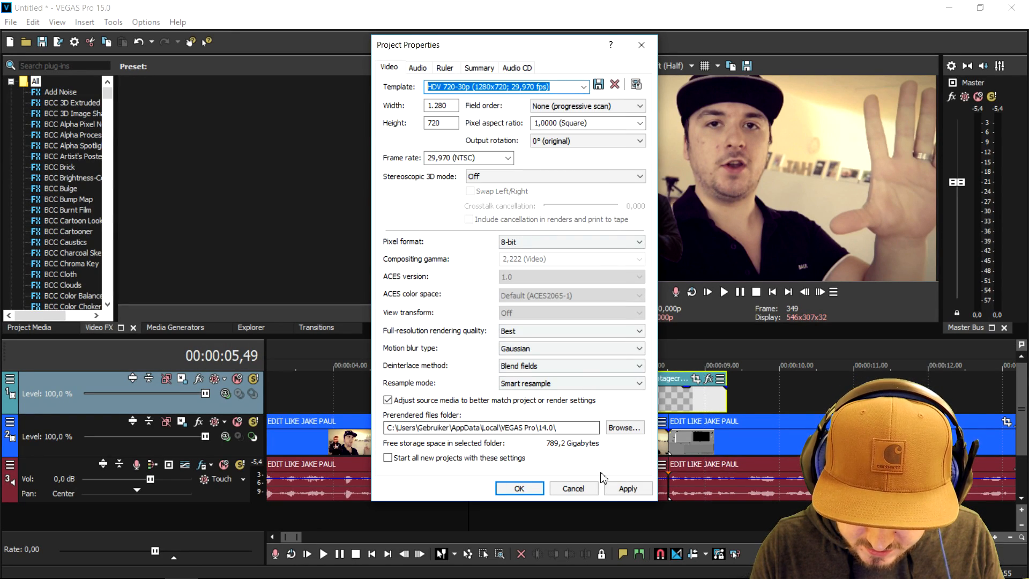
left_click(519, 488)
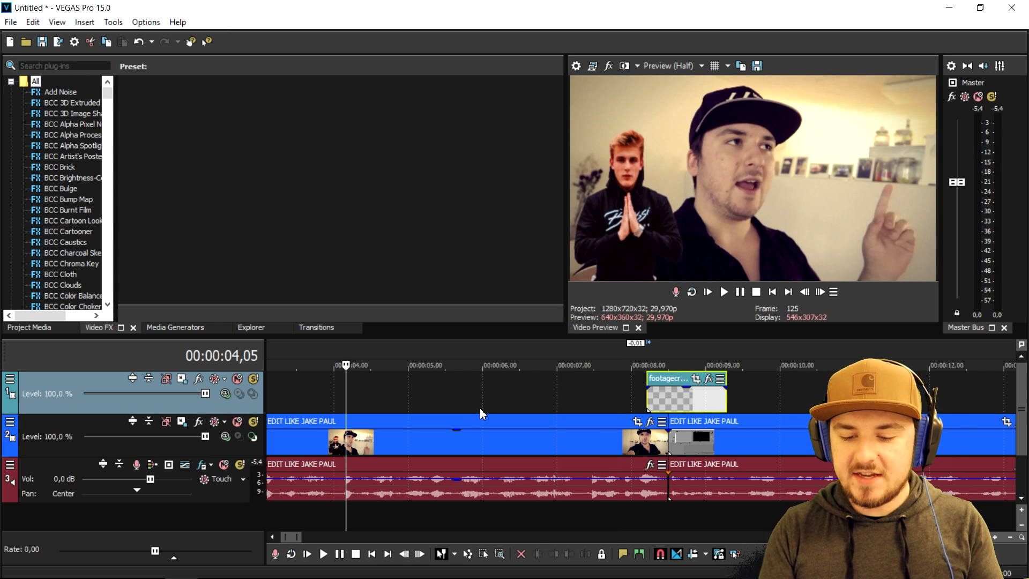
mouse_move(195, 446)
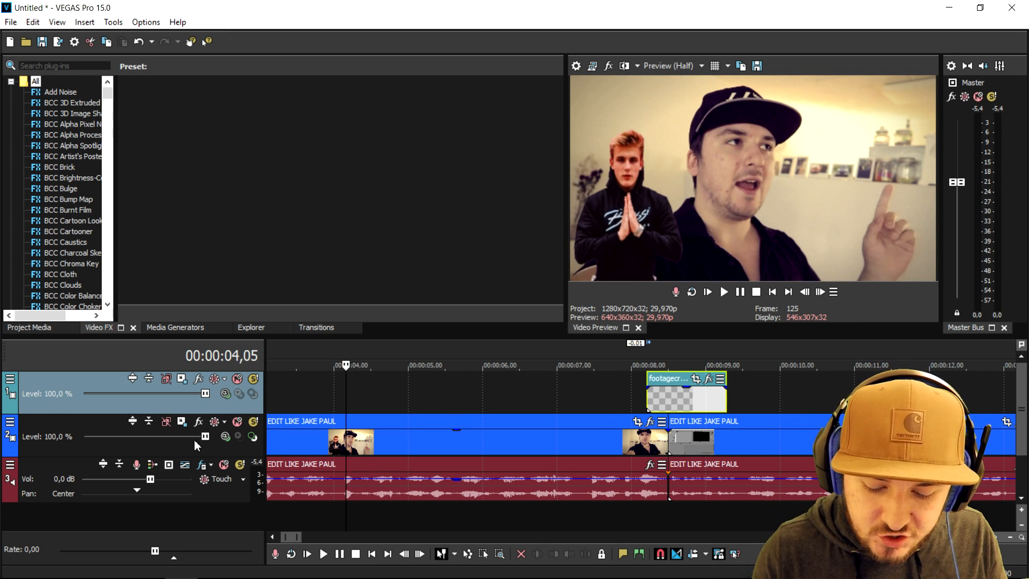
left_click(760, 364)
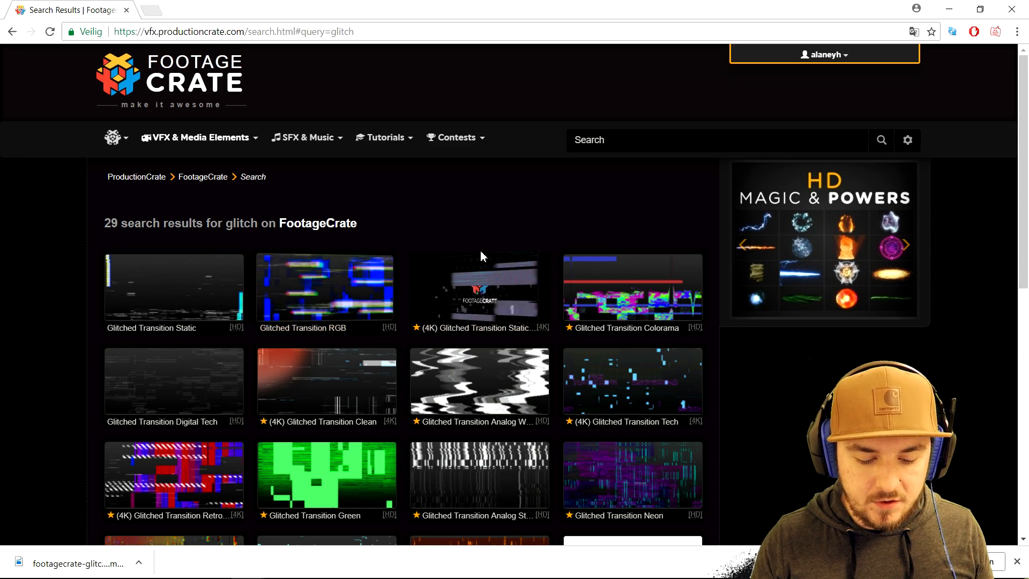
scroll("down", 3)
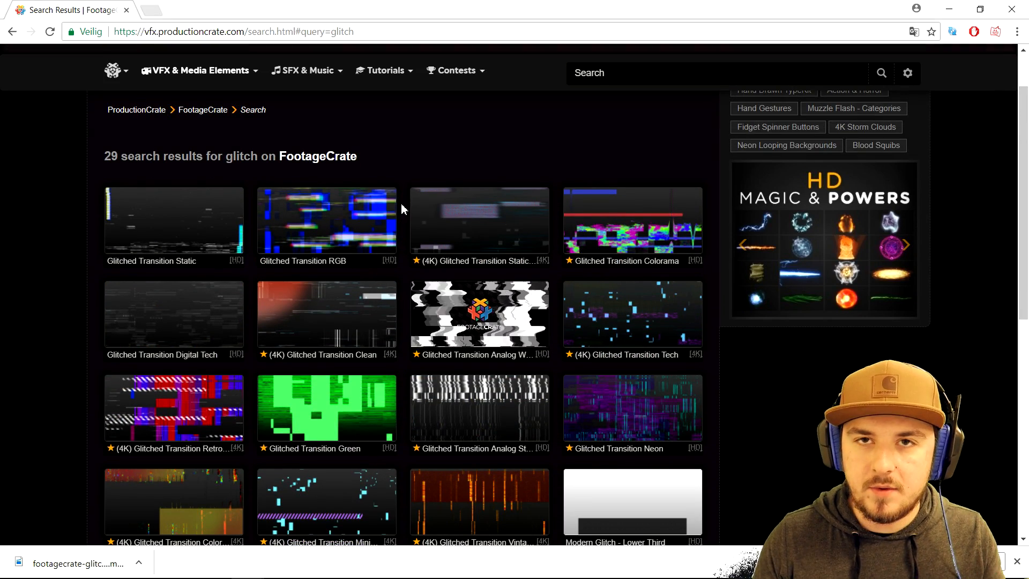
scroll("down", 3)
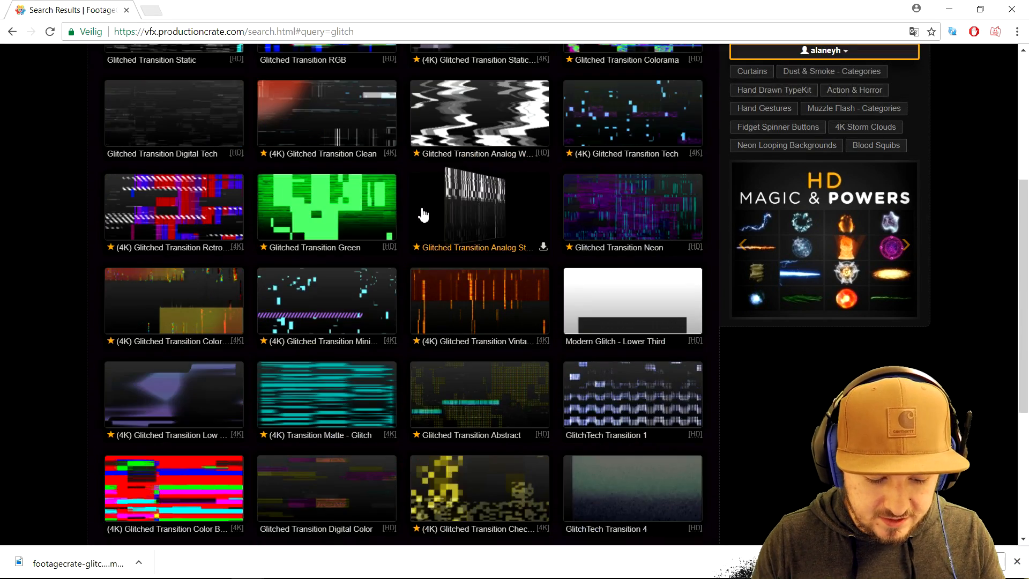
scroll("down", 3)
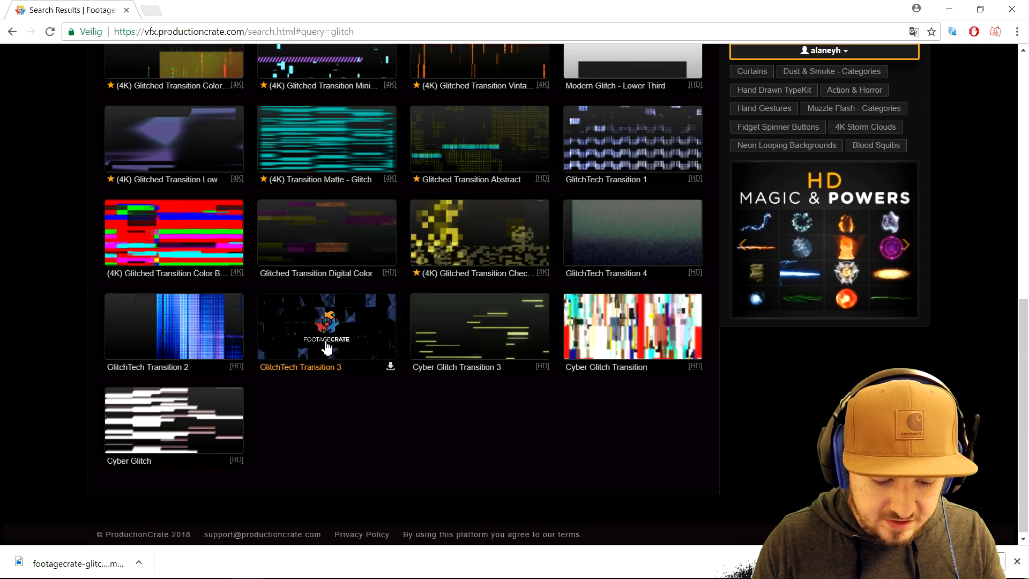
scroll("up", 3)
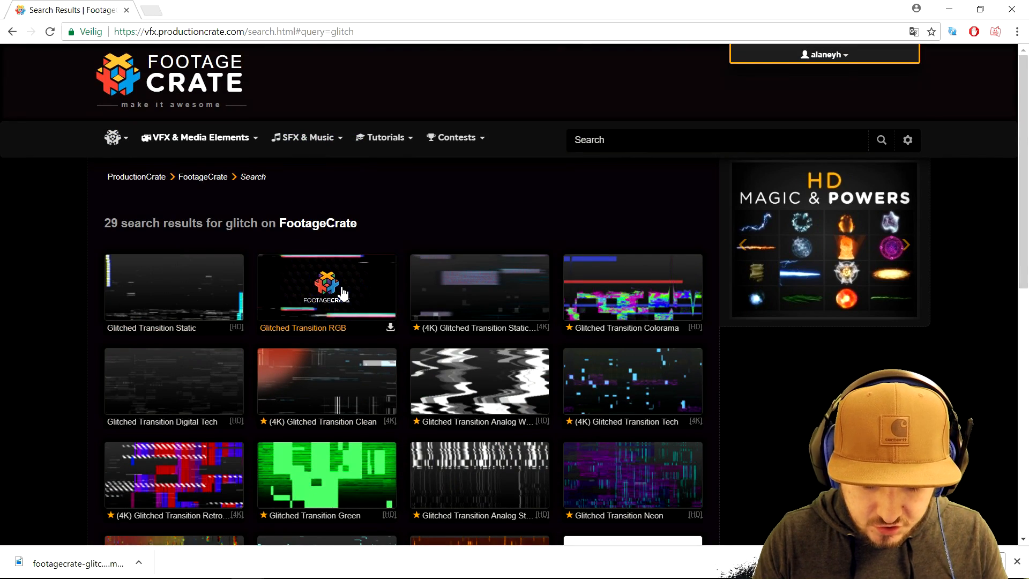
mouse_move(479, 289)
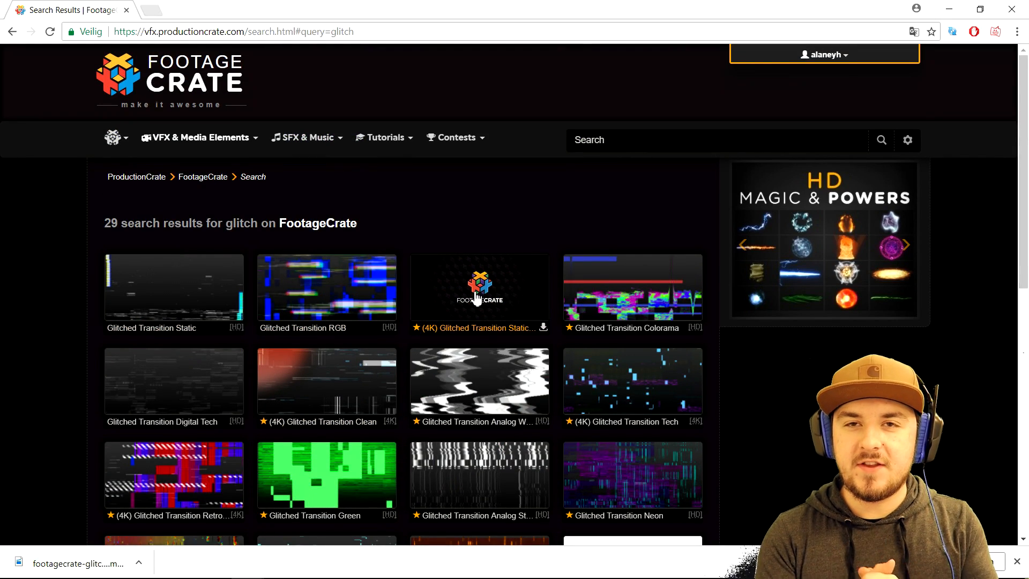